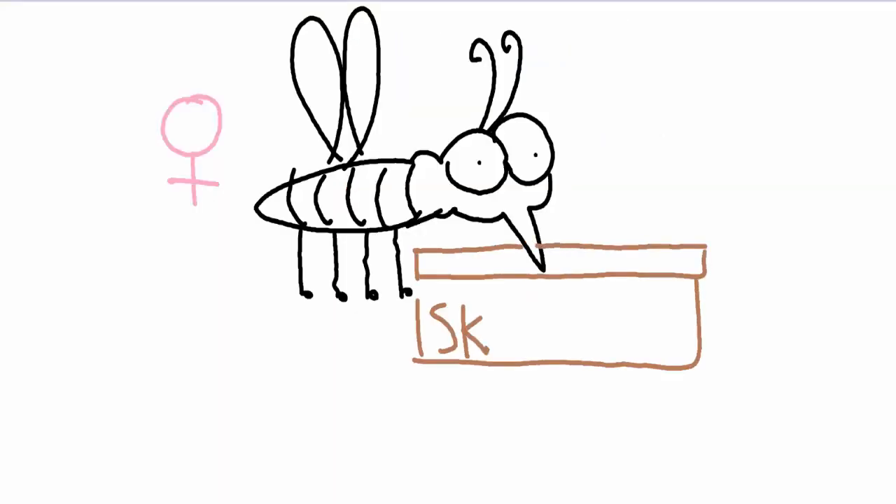
Finish the SKIN label and add the PROBOSCIS label at the mosquito's mouthpart
text(in)
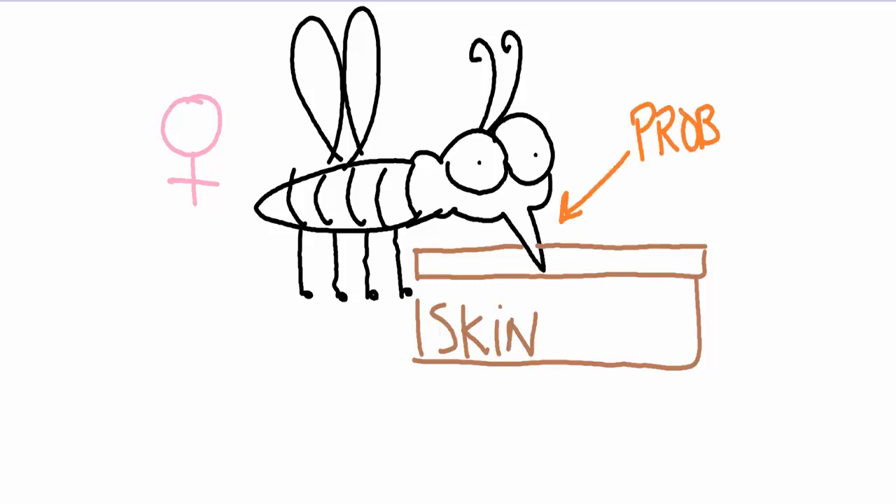
text(OSCIS)
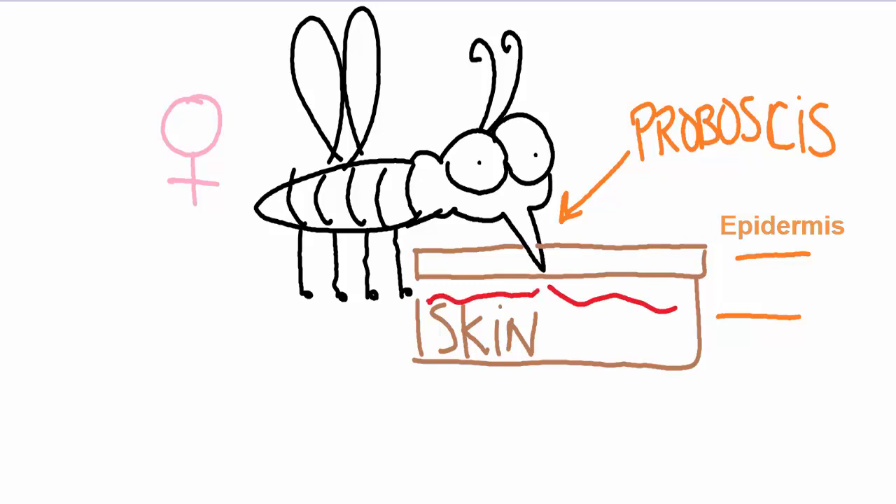
Add the 'Derminal Layer' text label beside the red vessel lines in the skin
text(Derminal Layer)
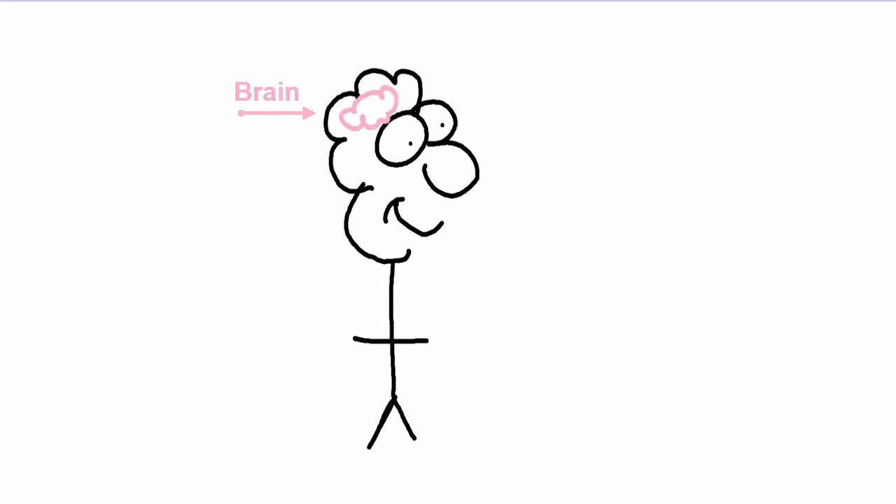
Draw a green dashed arrow from the labelled brain down through the stick figure's body
drag(370, 140, 373, 320)
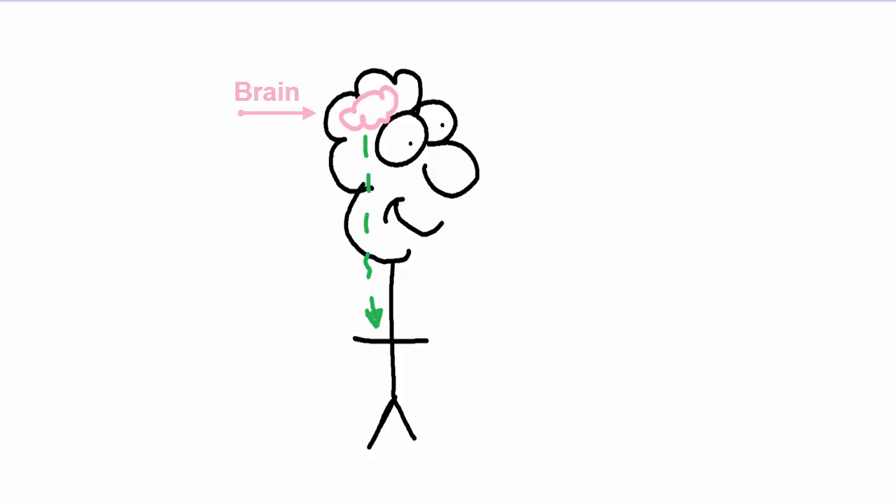
click(260, 238)
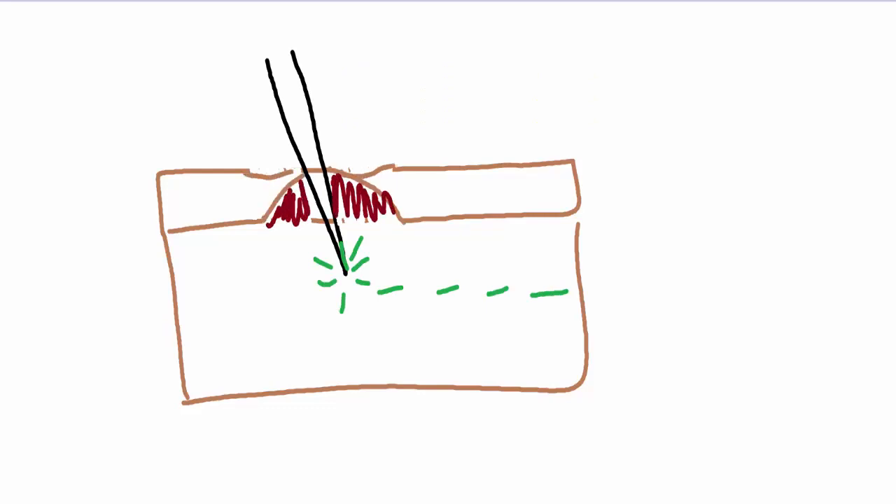
Handwrite the 'Wheal' label on the raised bump with its dark red arrow
text(Wheal)
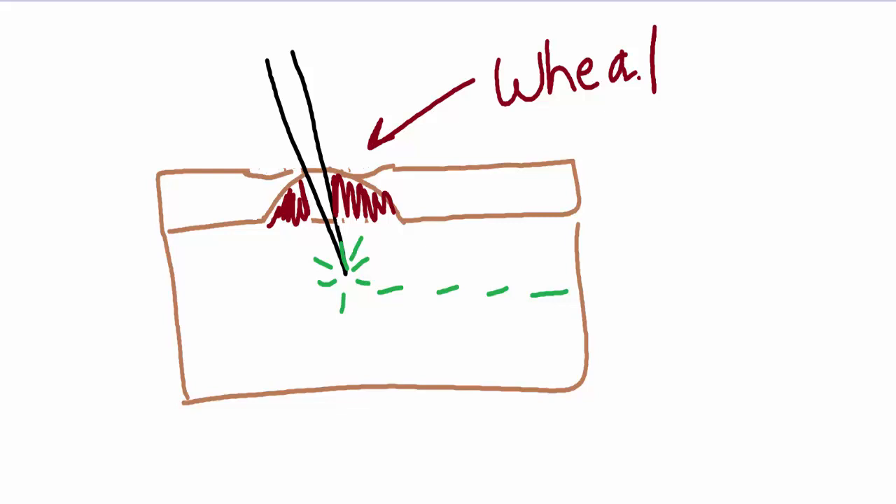